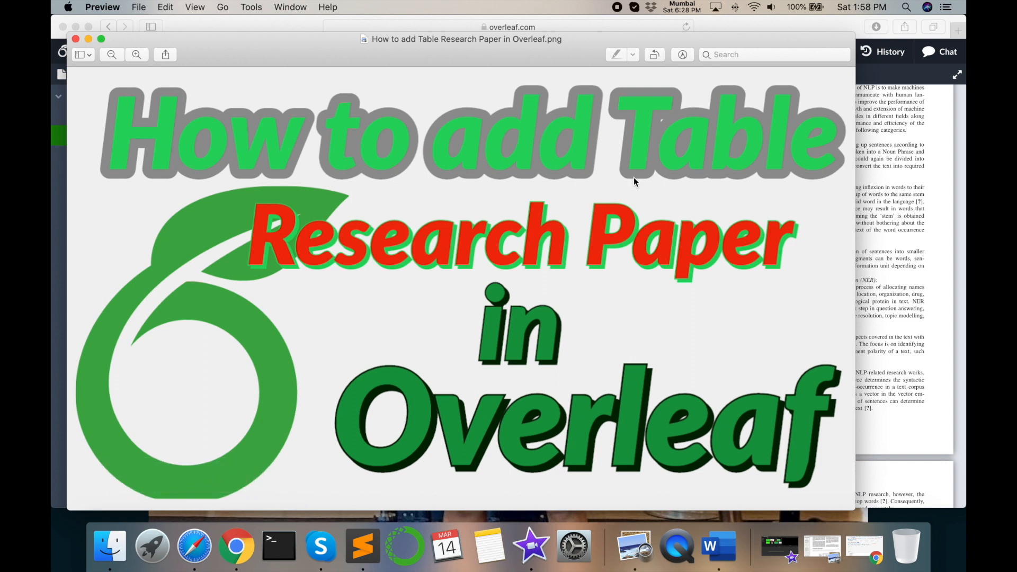
mouse_move(433, 252)
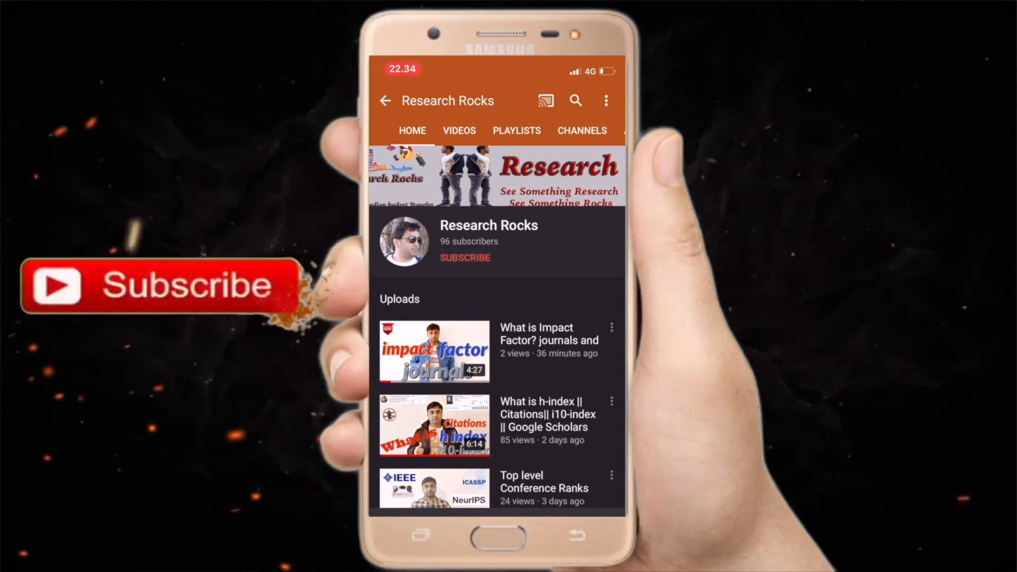
- Bring up the 'Copies of 3-5 publications.pdf' page showing Table I, Features of Data
click(465, 257)
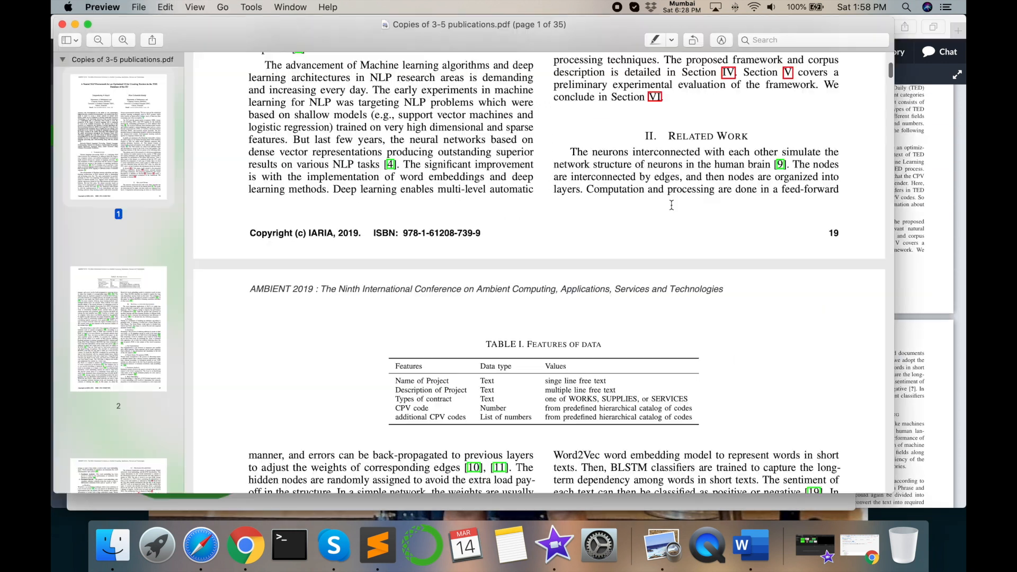
double_click(707, 137)
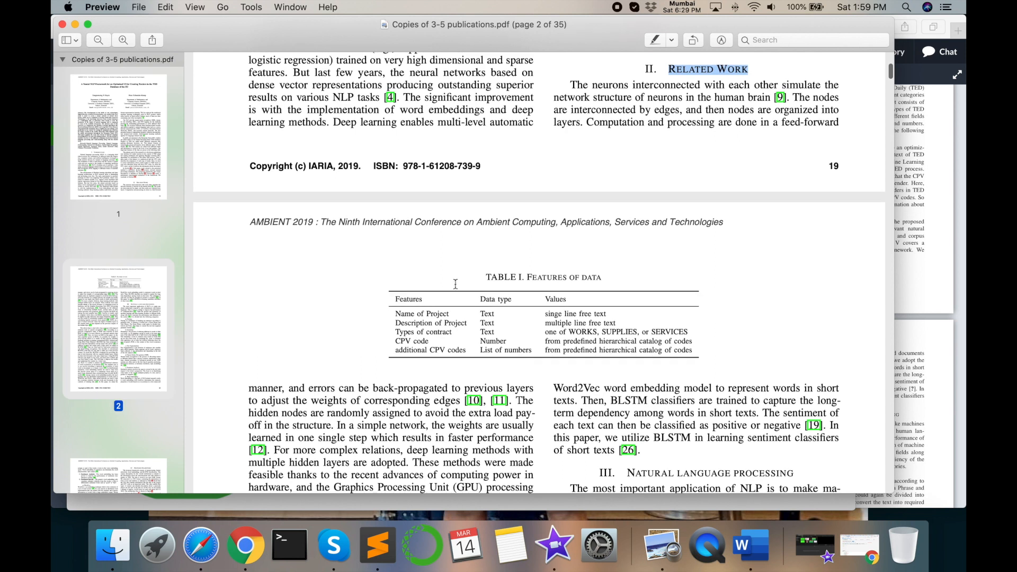
drag(545, 340, 693, 350)
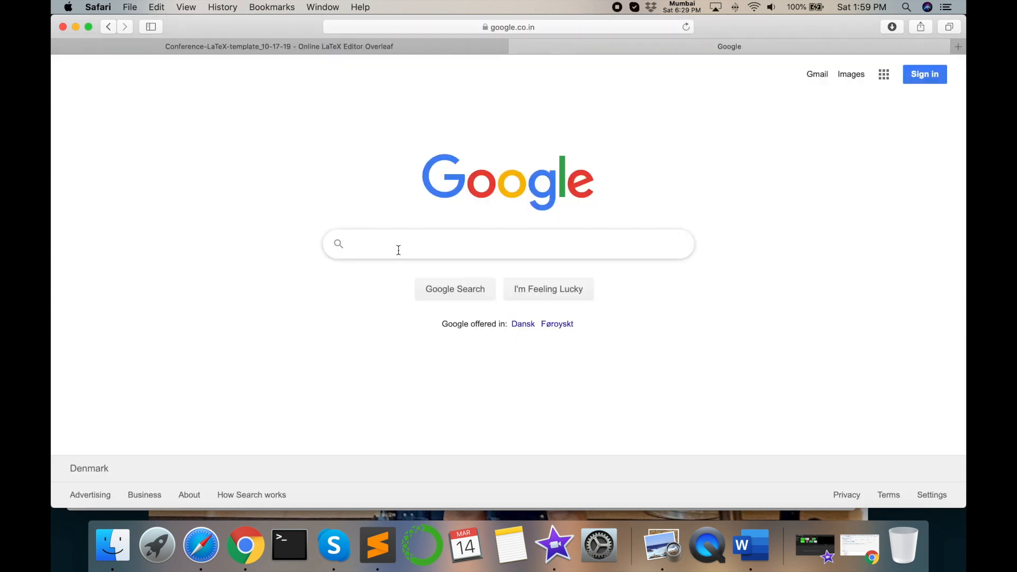
- Search 'overleaf online table', reach tablesgenerator.com and copy its address
text(overleaf online table)
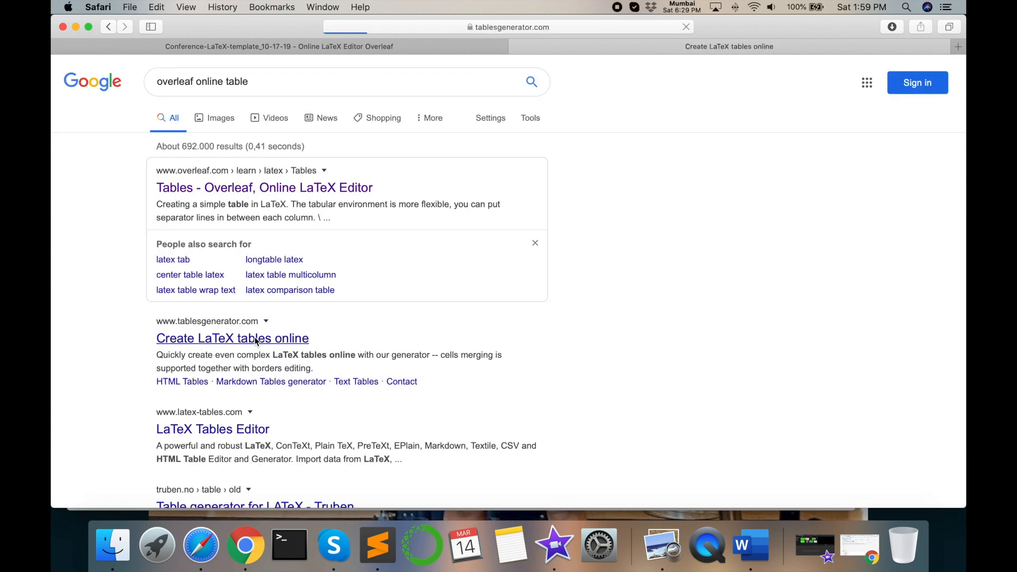
click(232, 337)
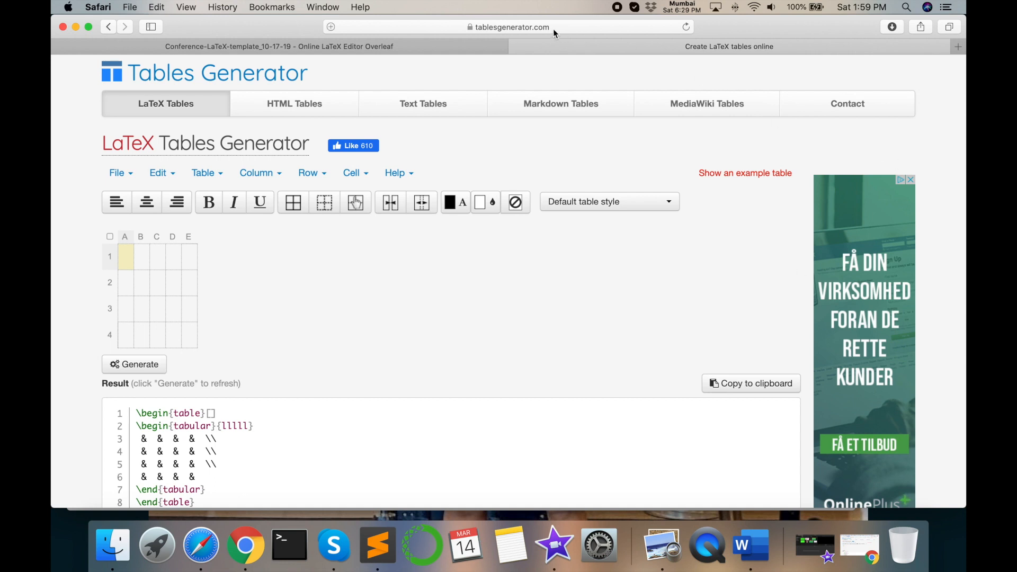
click(511, 27)
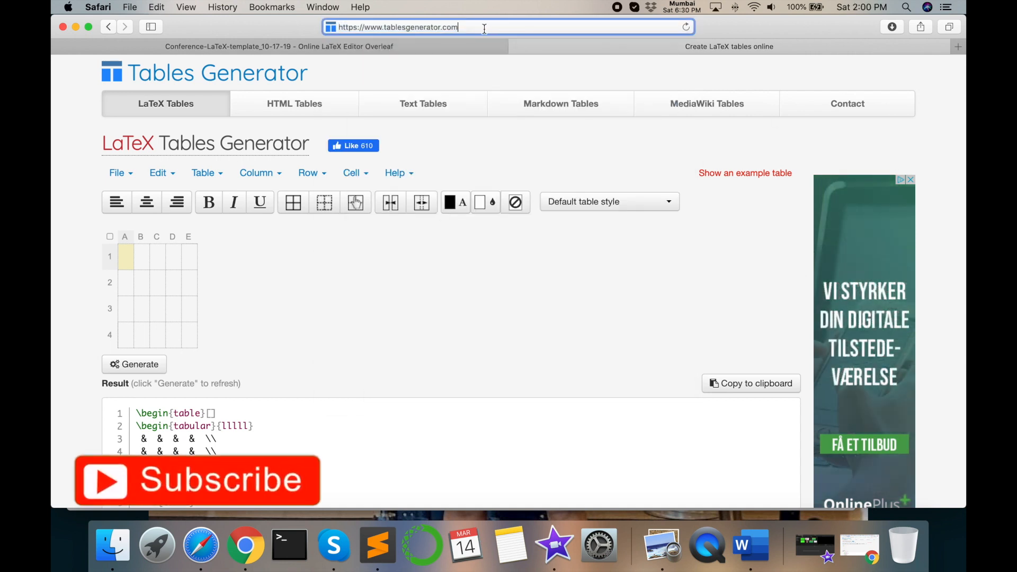
key(Return)
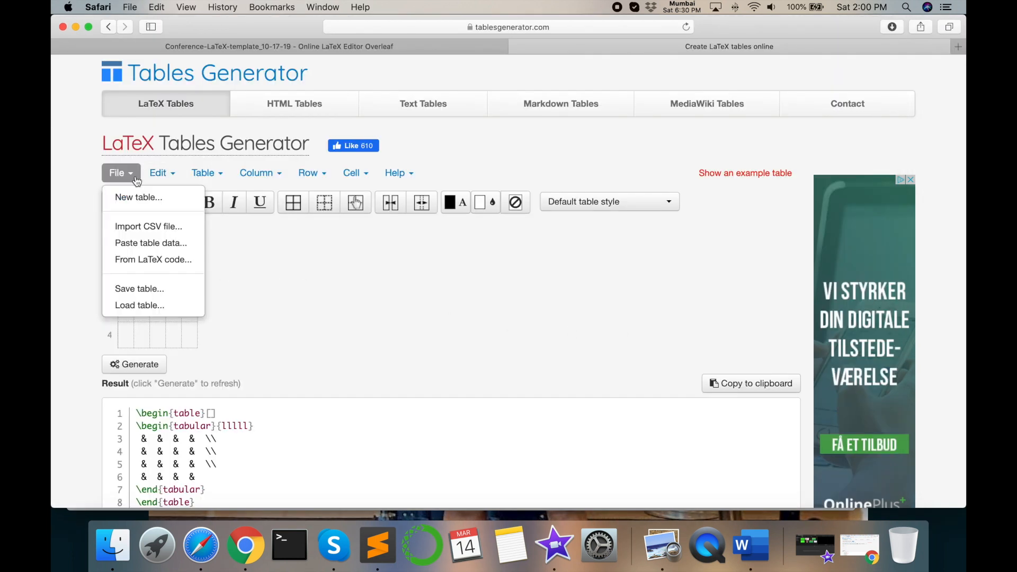
- Create a new 7-row, 3-column table for the Features, Data type, Values data
click(138, 197)
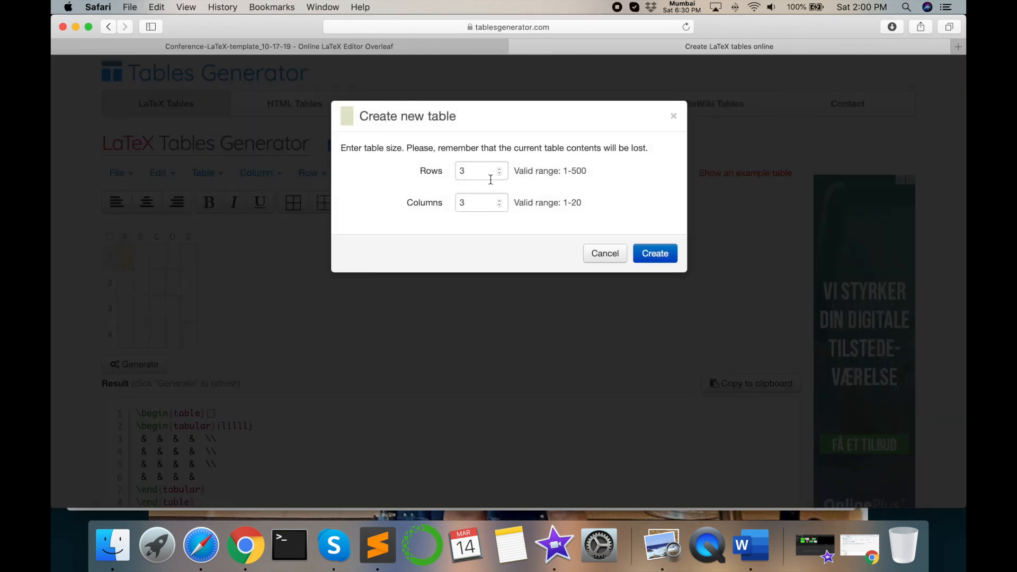
text(7)
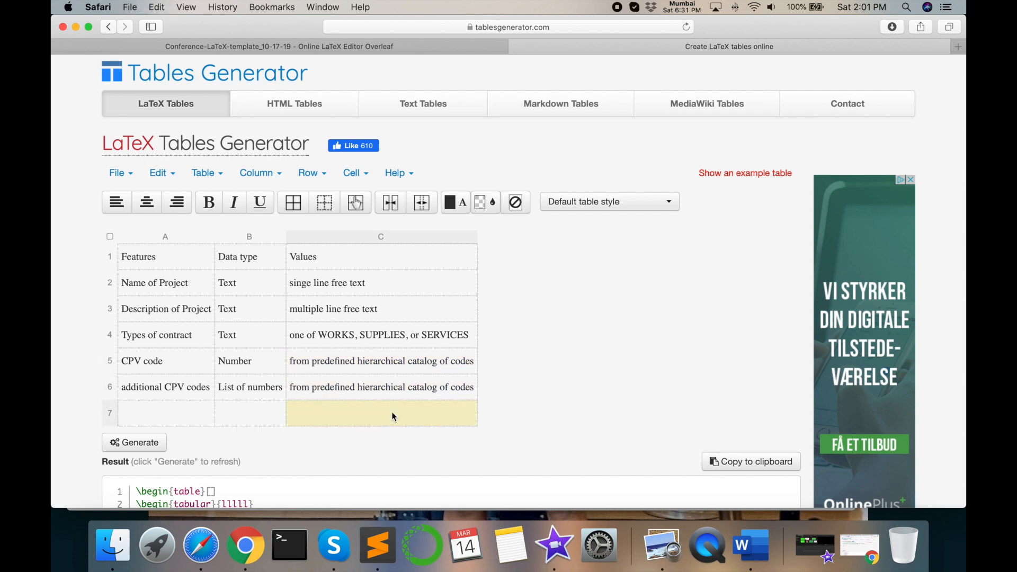
- Remove the empty seventh row and regenerate the bordered six-row LaTeX code
right_click(392, 416)
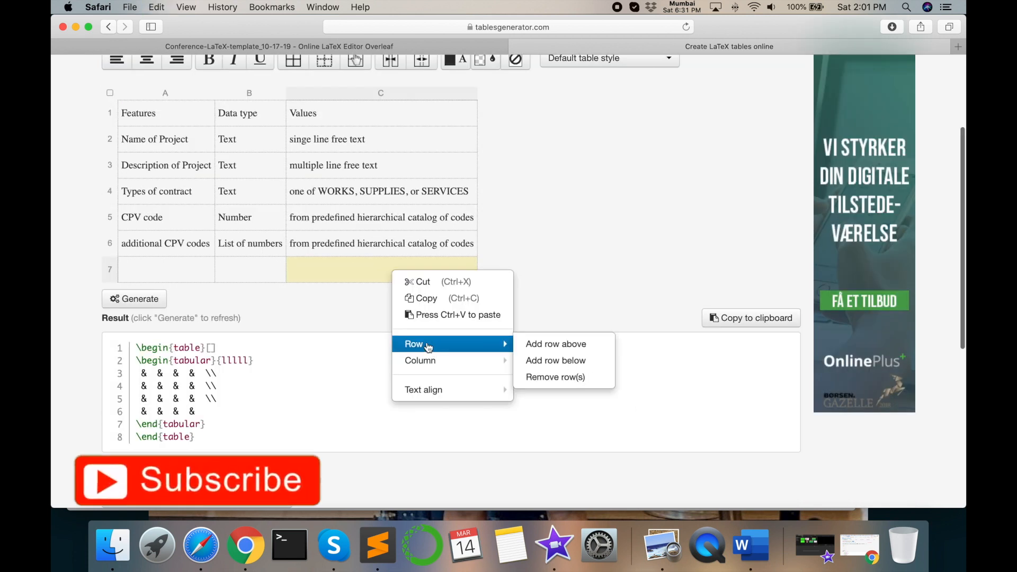
click(554, 377)
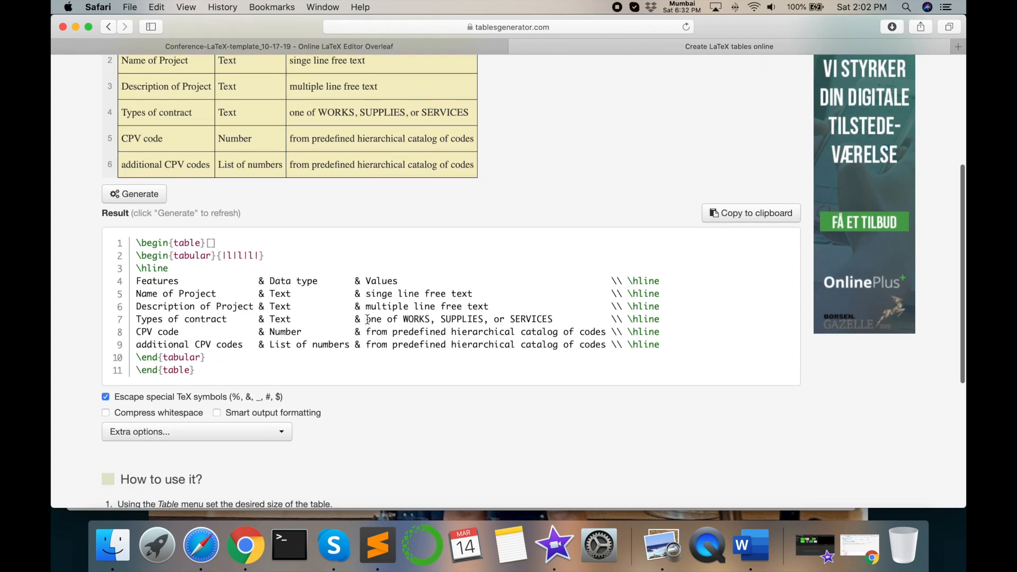
scroll(down, 3)
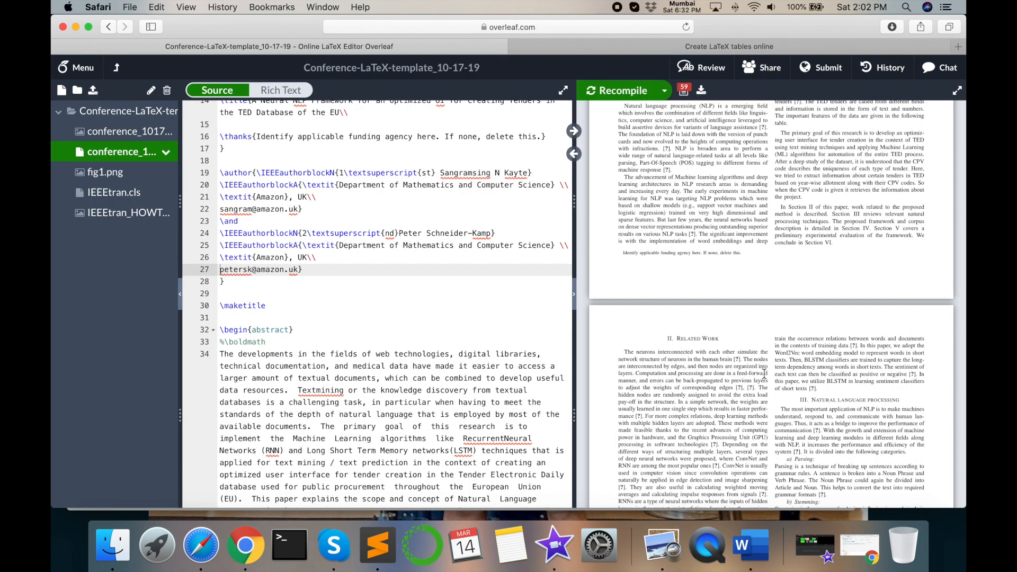
- Paste the table code below Related Work with a [th] placement option and recompile
scroll(down, 3)
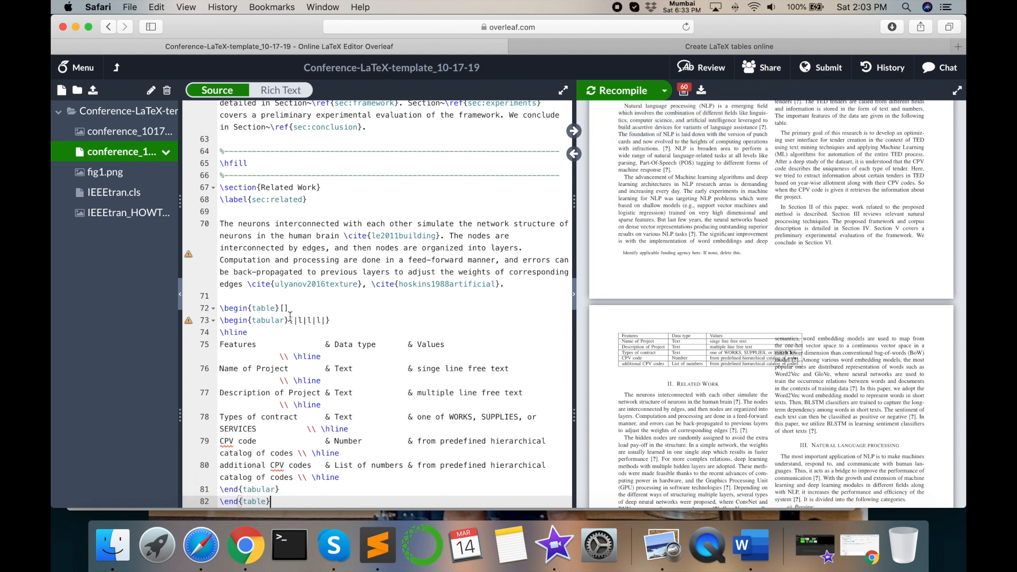
click(284, 308)
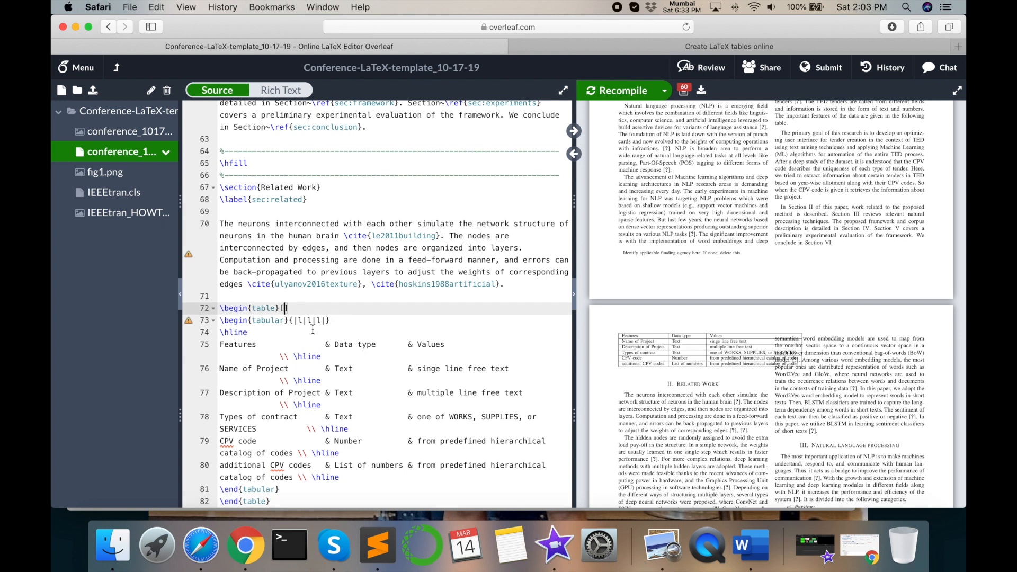
text(th)
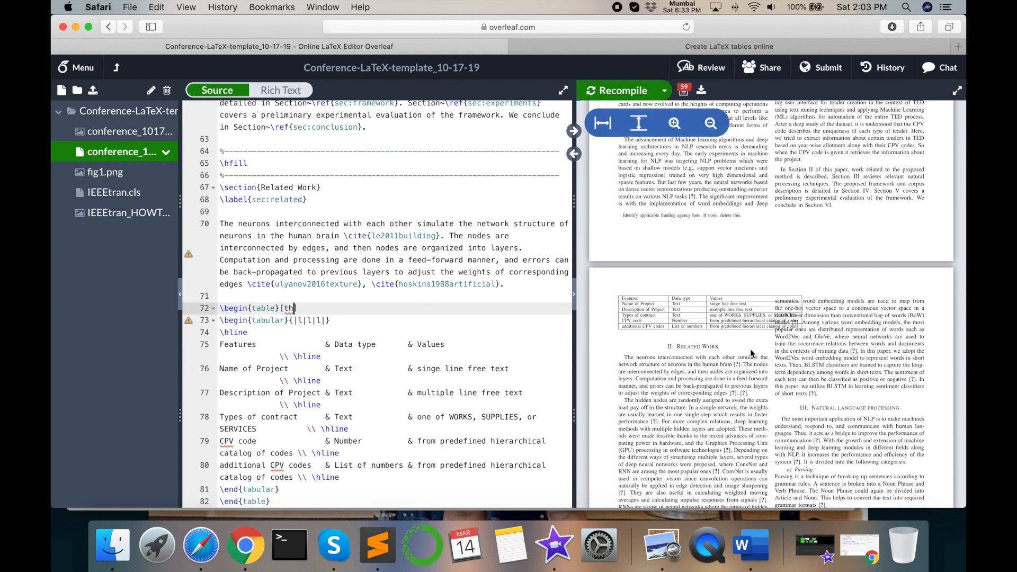
click(622, 90)
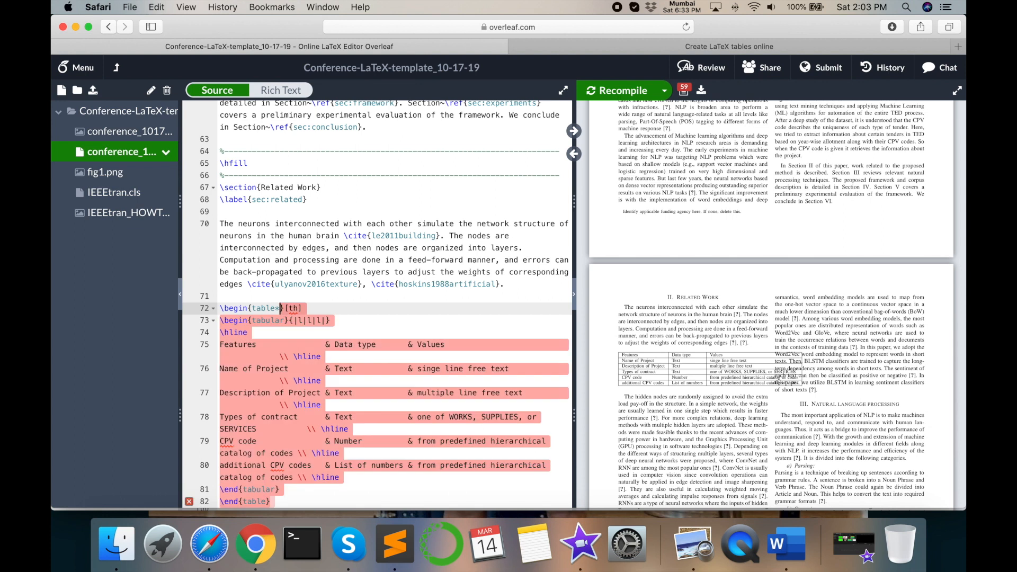
- Review the compile errors and begin rewriting the table as {lll} booktabs code
click(621, 90)
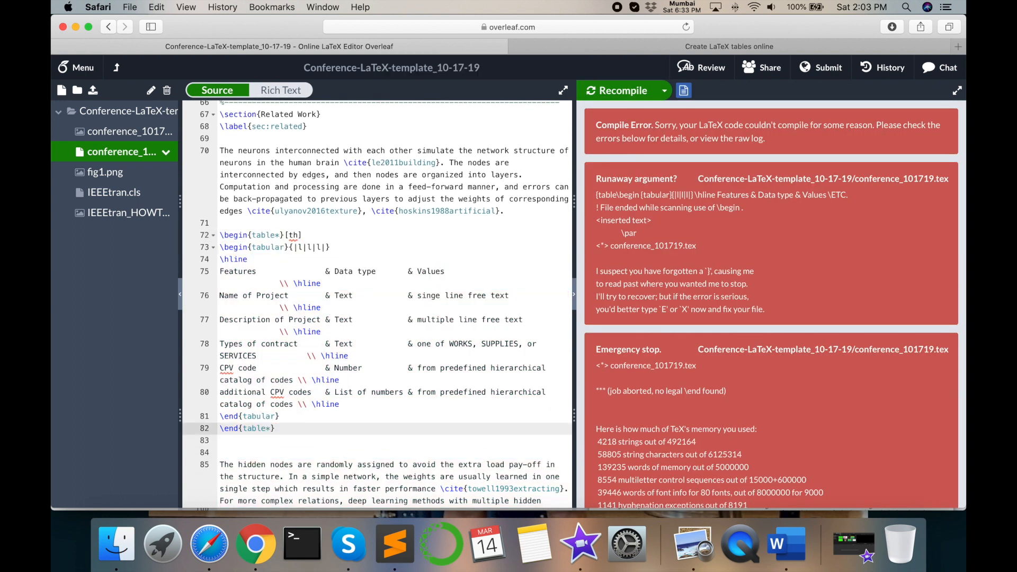
click(615, 90)
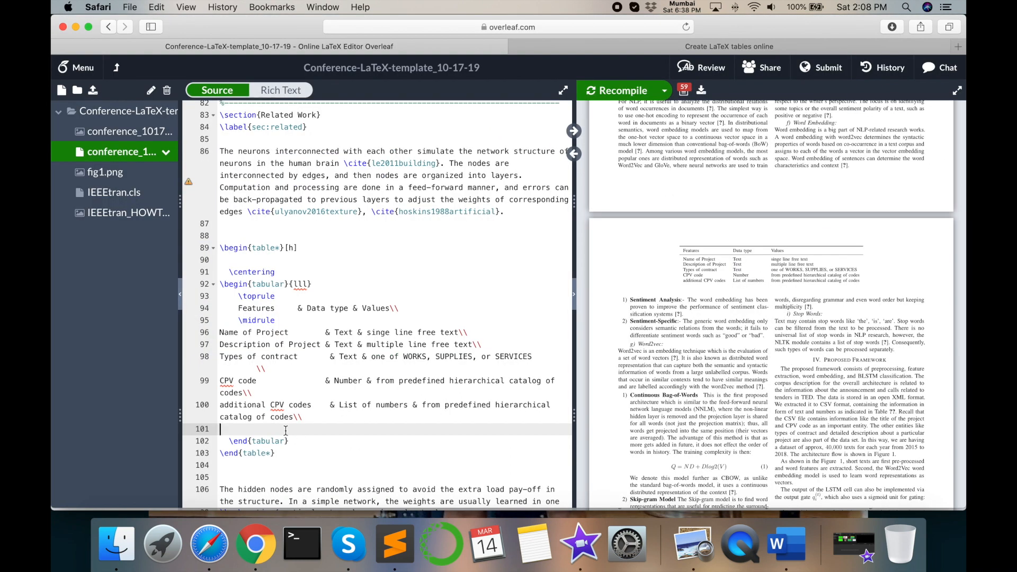
- Add \bottomrule, \caption{FEATURES OF DATA} and \centering to the table*
text(\bottomrule)
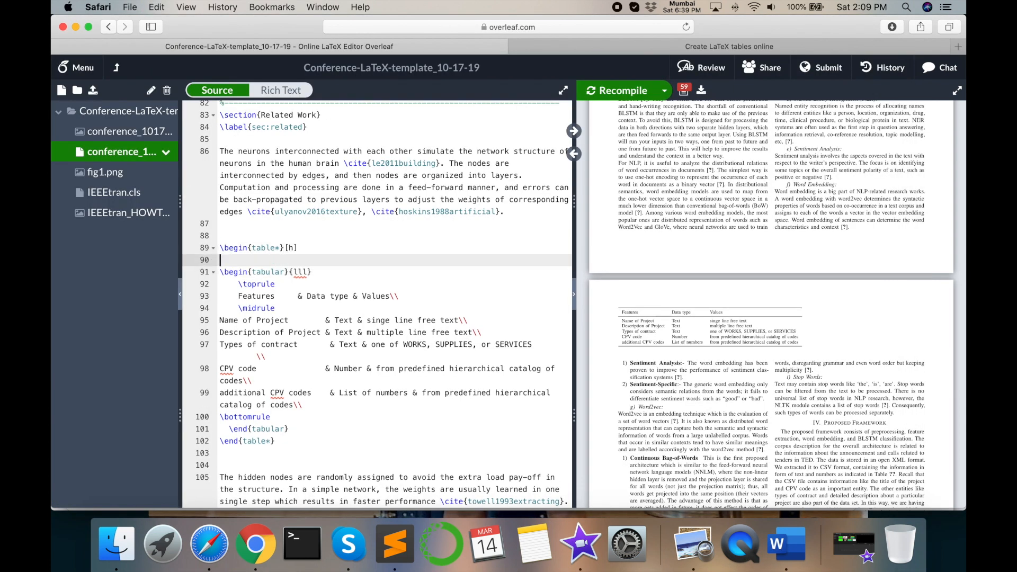
text(\caption{})
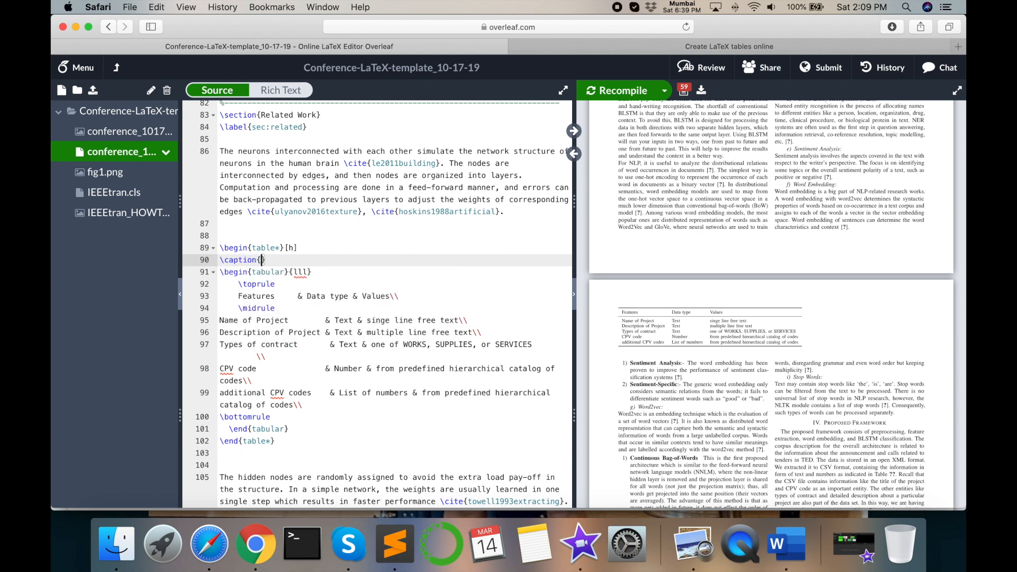
text(FEATURES OF DATA)
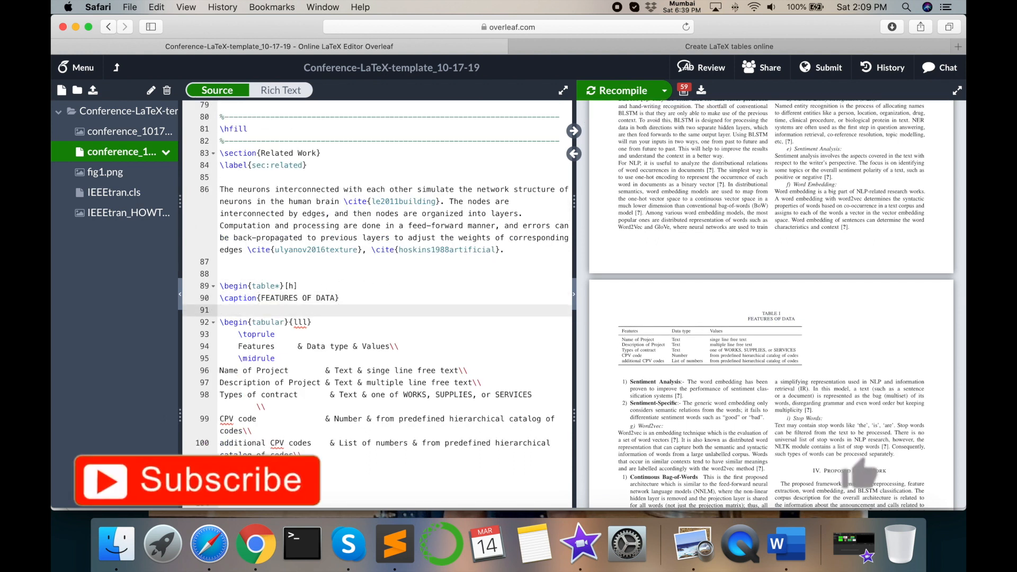
text(\centering)
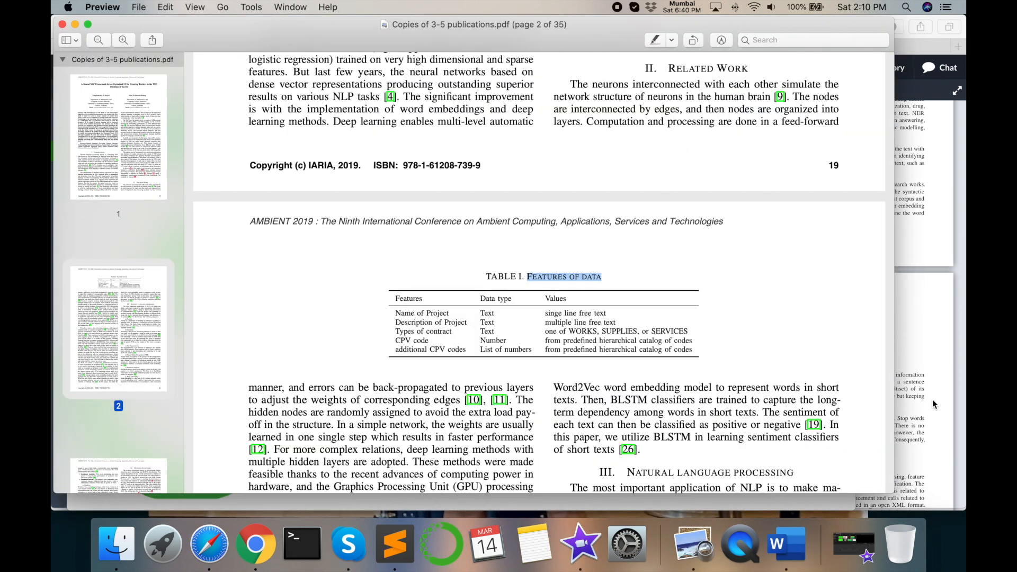
- Scroll the reference PDF to Table I, then return to the Tables Generator page
scroll(down, 3)
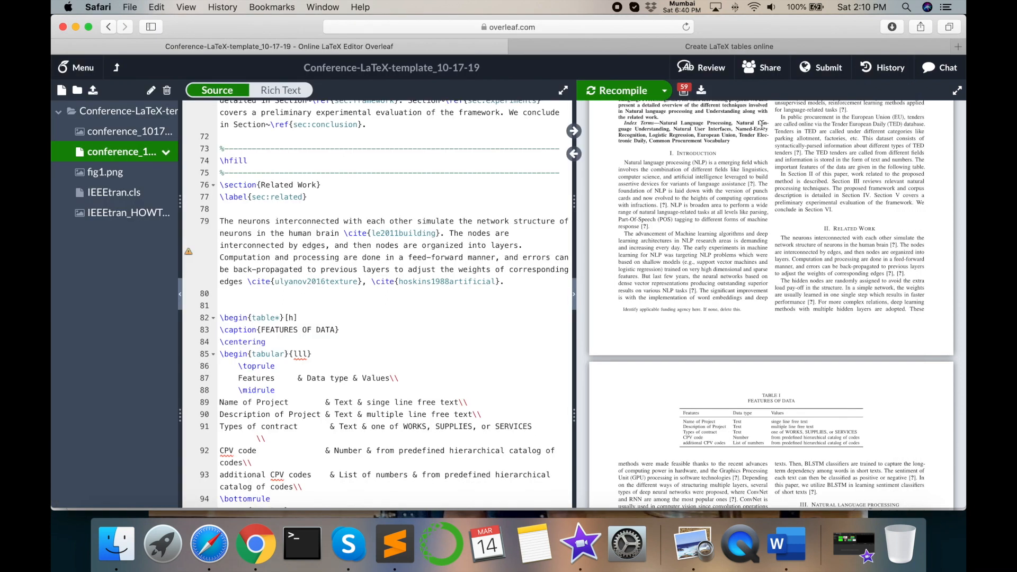
click(729, 46)
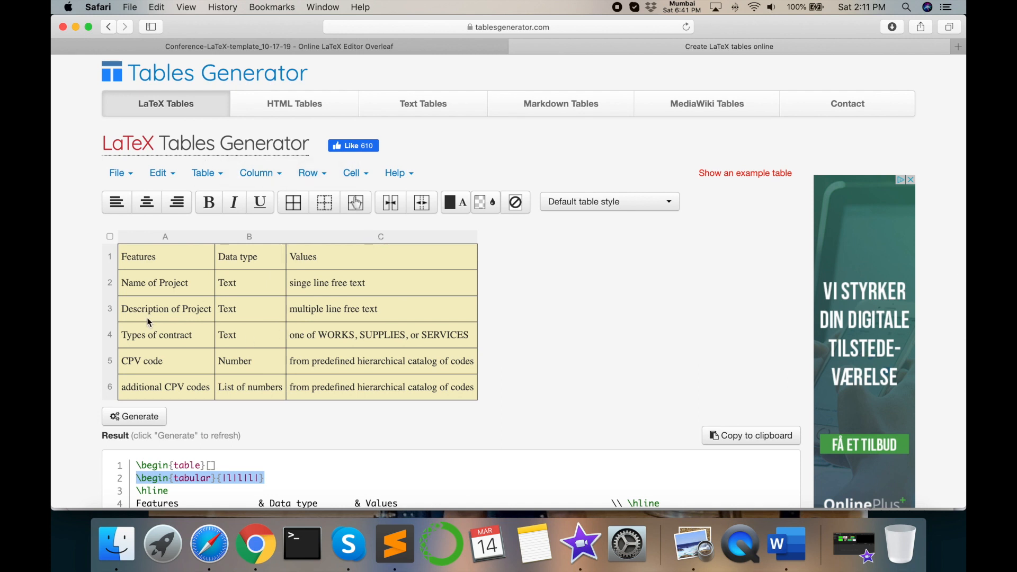
- Browse the File, Table and Row menus without changing the table
click(117, 172)
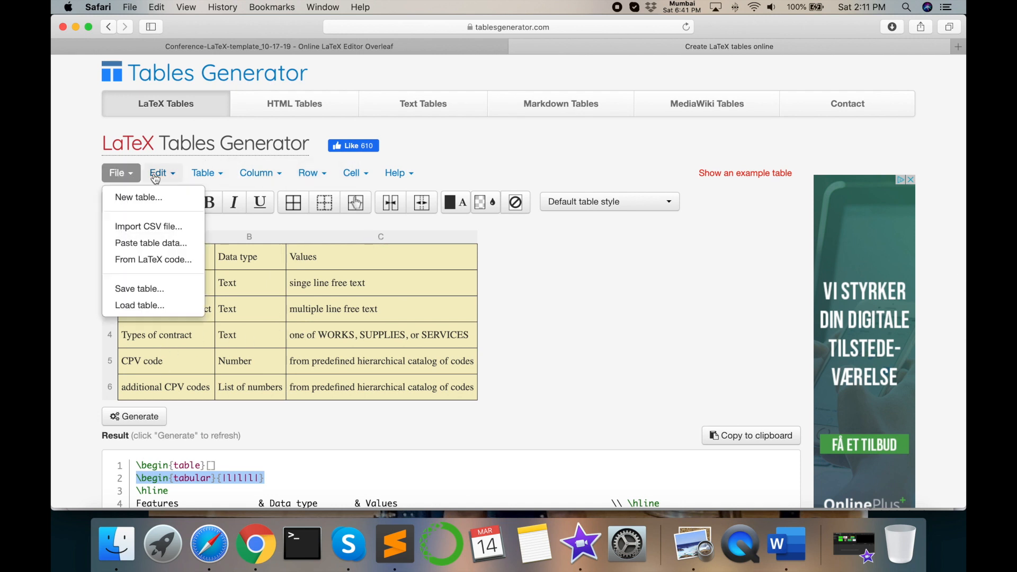
click(206, 173)
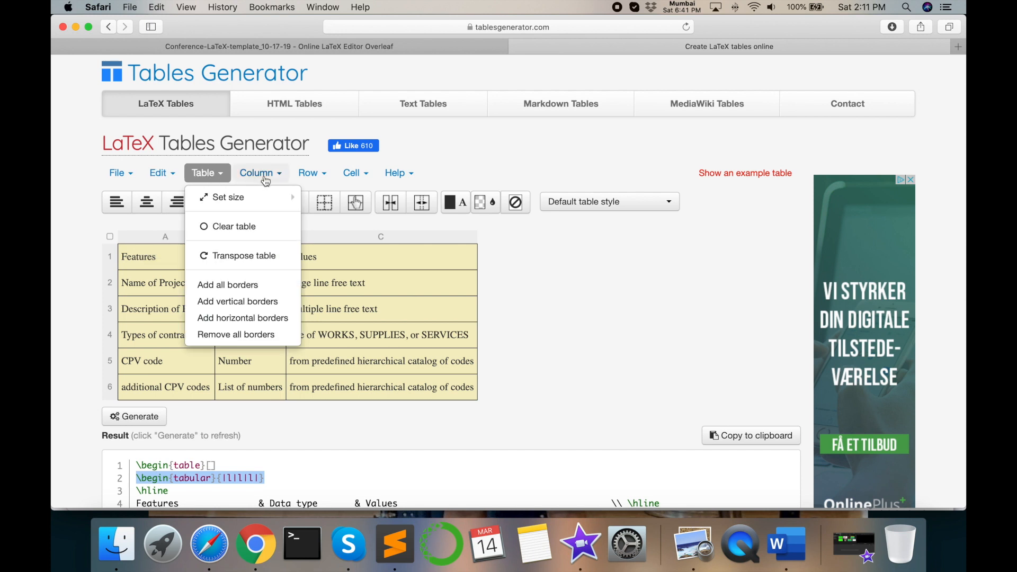
click(308, 172)
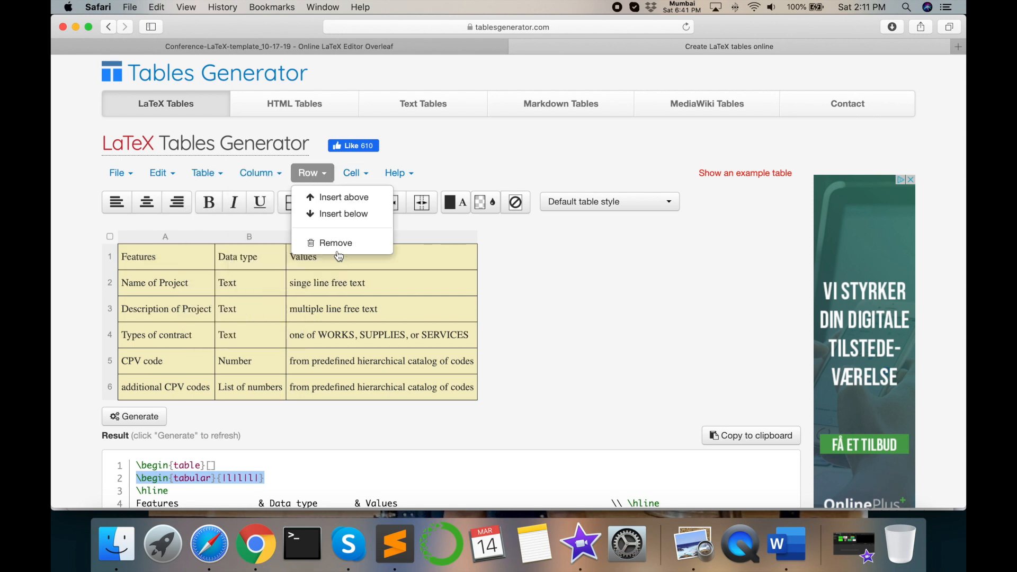
click(116, 173)
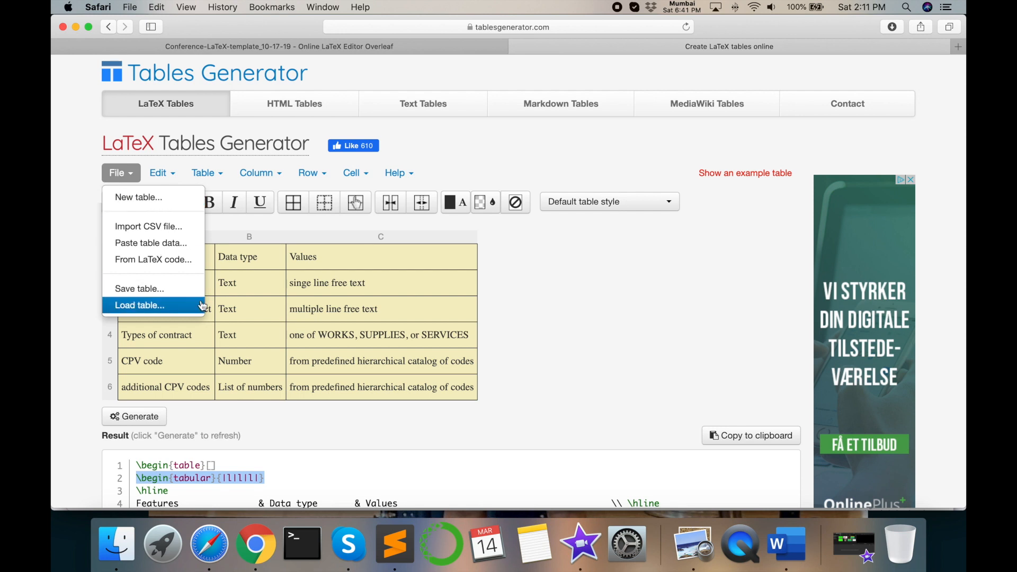
mouse_move(311, 290)
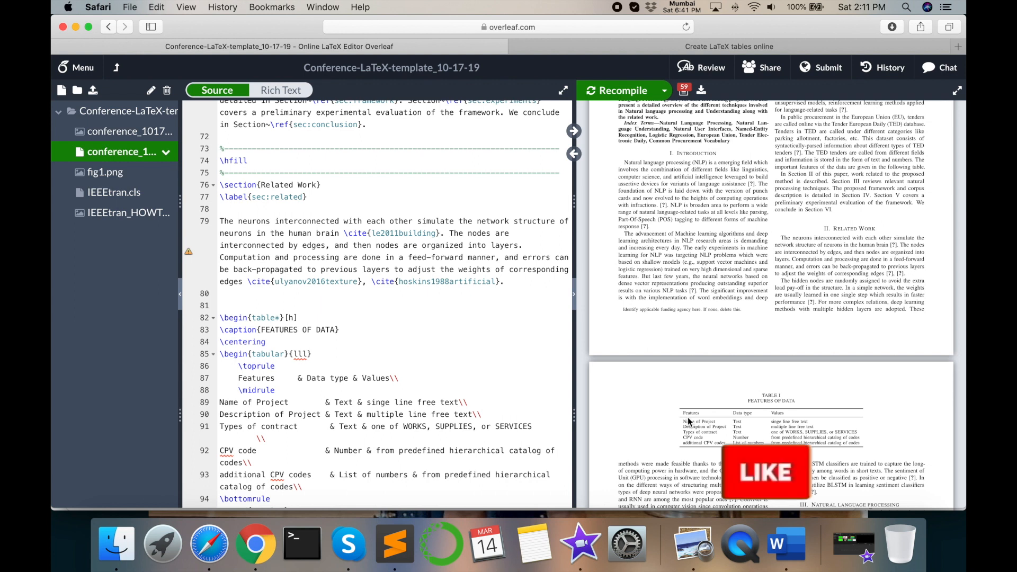
scroll(down, 3)
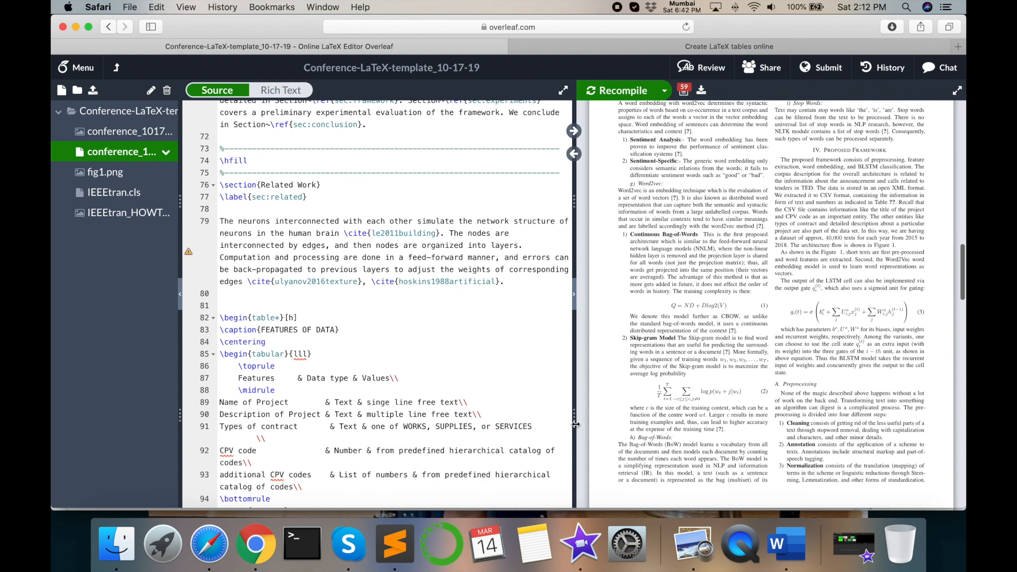
scroll(down, 3)
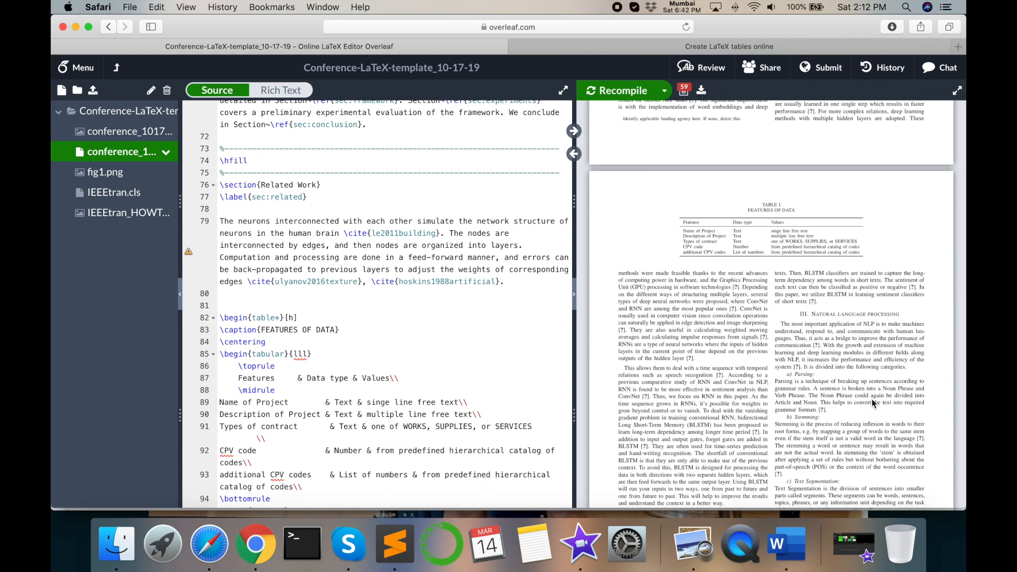